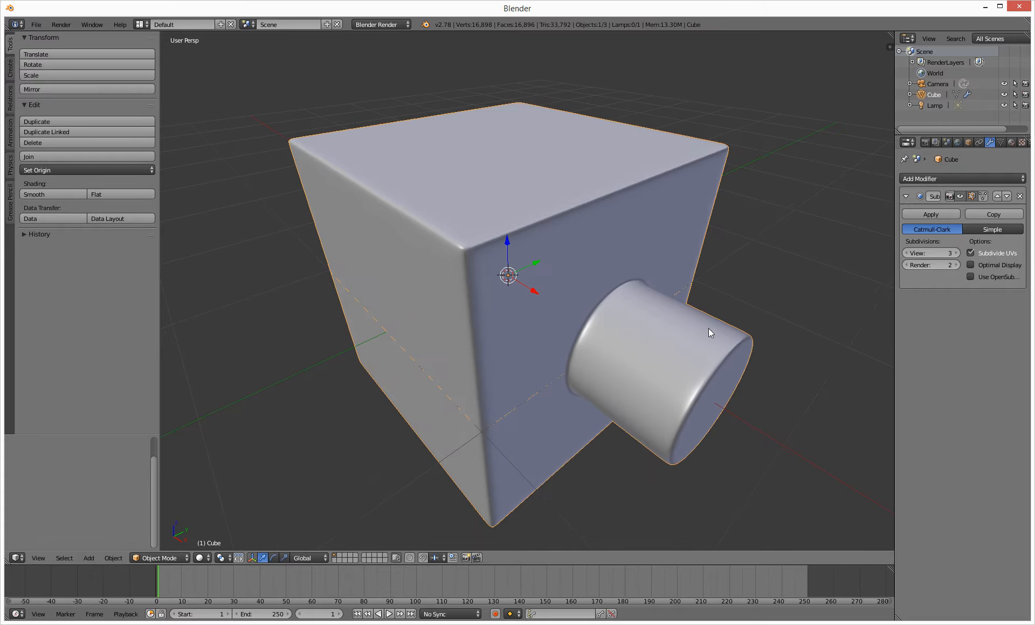
Step: Enable Wire in the cube's Display panel so its wireframe overlays the shading
{"action": "left_click_drag", "start_coordinate": [710, 332], "coordinate": [693, 313]}
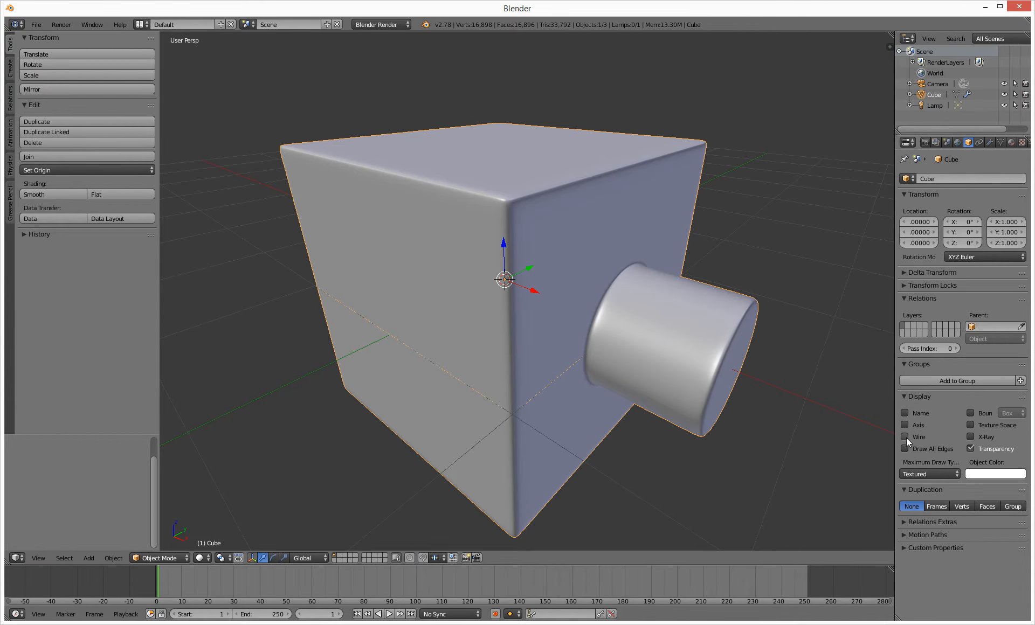
{"action": "left_click", "coordinate": [905, 438]}
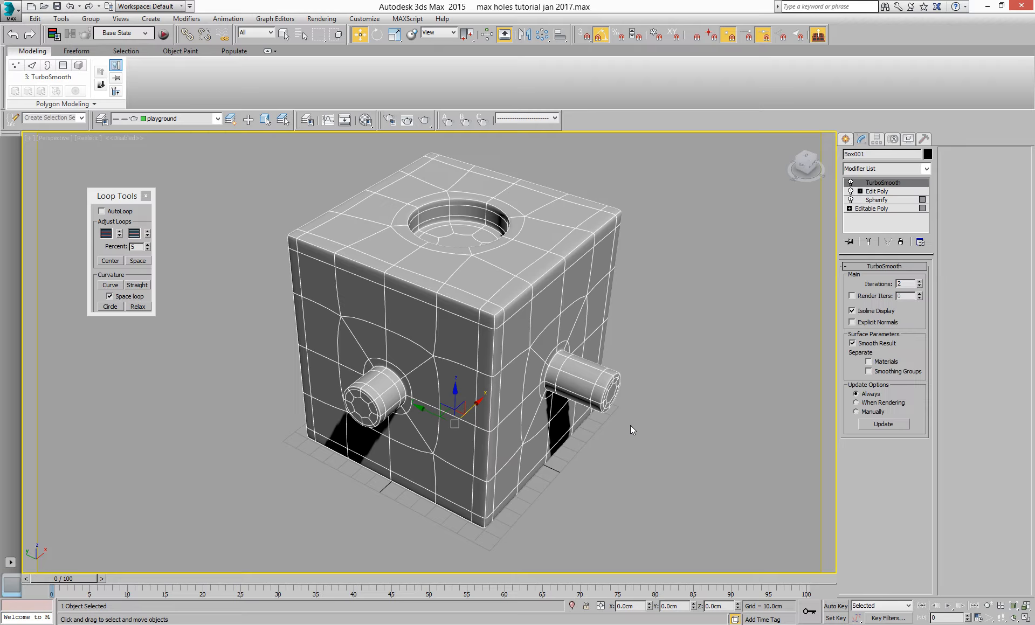
Step: Turn off Isoline Display on the smoothed box to reveal the full dense wireframe
{"action": "left_click_drag", "start_coordinate": [631, 430], "coordinate": [464, 410]}
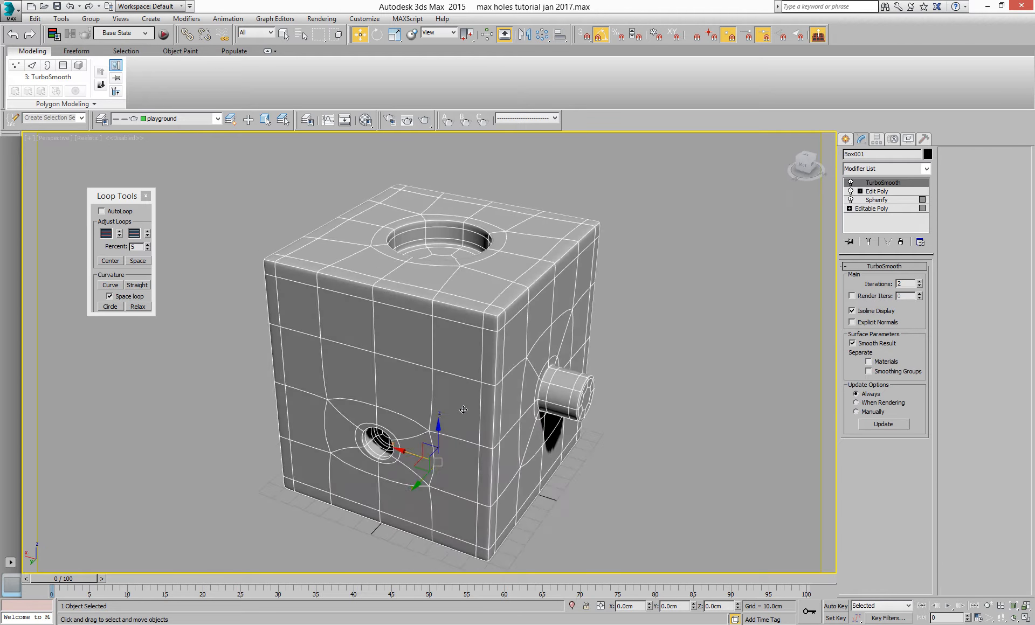
{"action": "left_click_drag", "start_coordinate": [463, 410], "coordinate": [677, 412]}
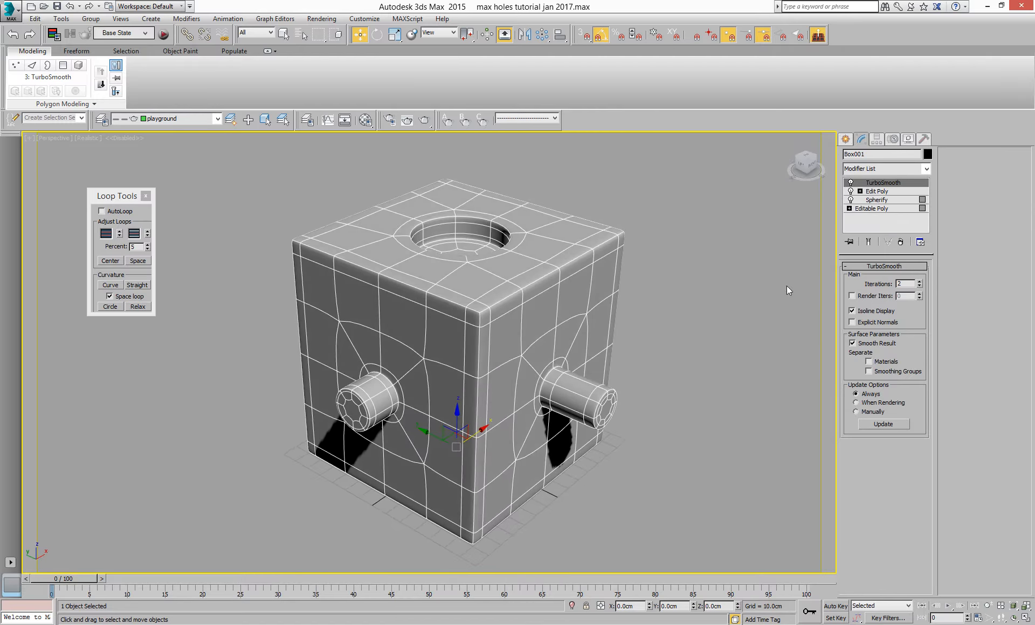
{"action": "mouse_move", "coordinate": [881, 318]}
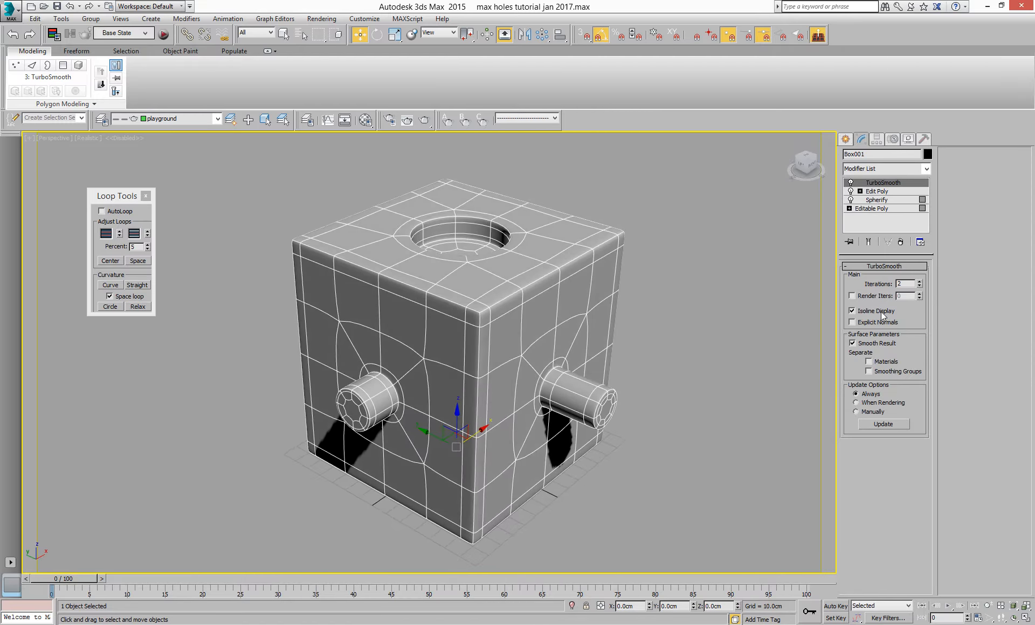
{"action": "left_click", "coordinate": [852, 311]}
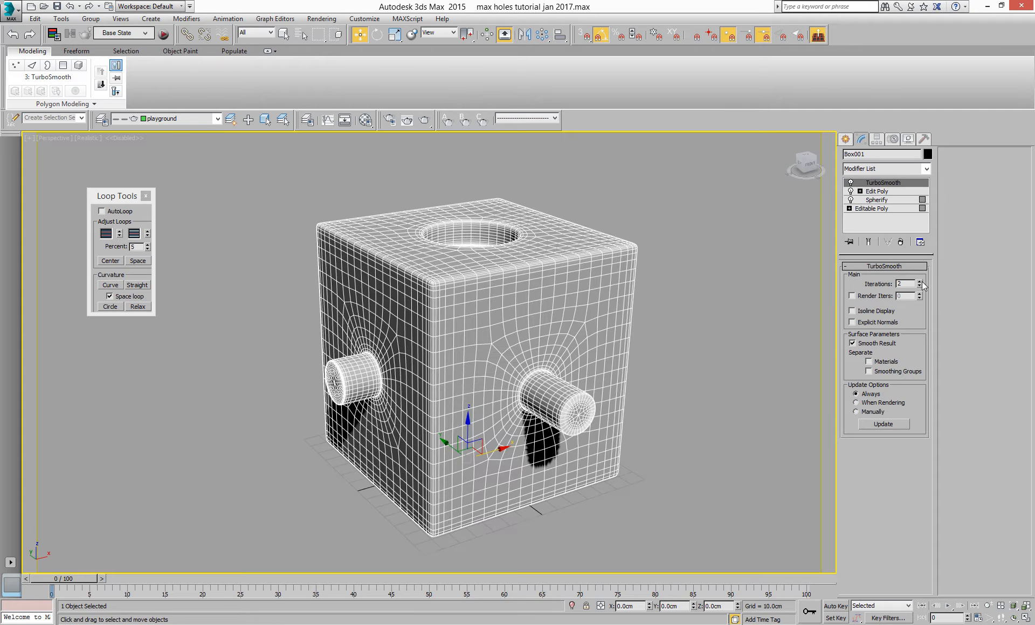
Step: Raise smoothing iterations from 2 to 4 and toggle Isoline Display again
{"action": "left_click", "coordinate": [921, 281]}
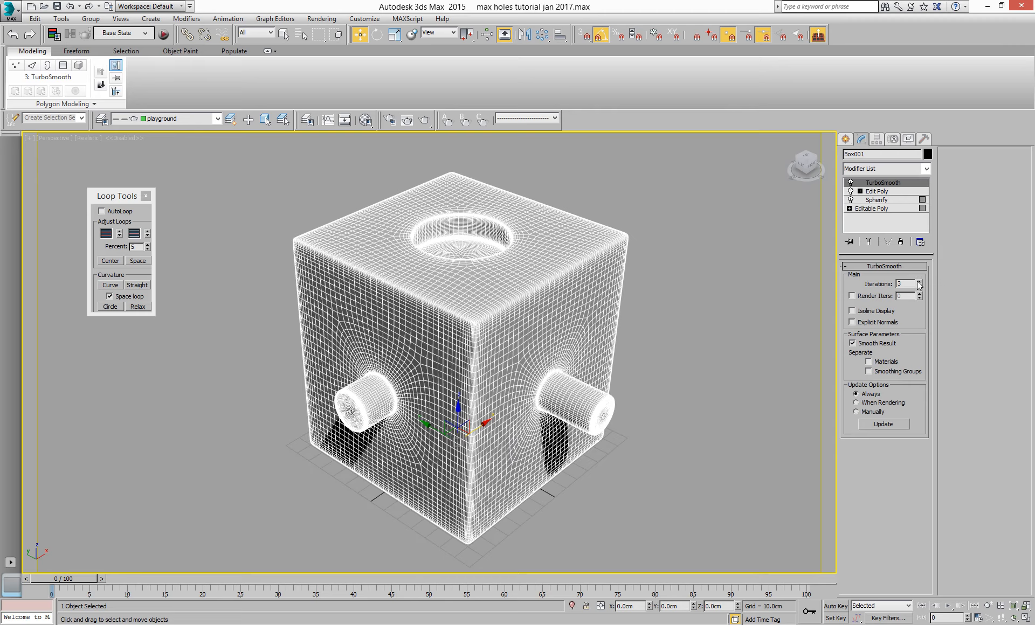
{"action": "left_click", "coordinate": [918, 281]}
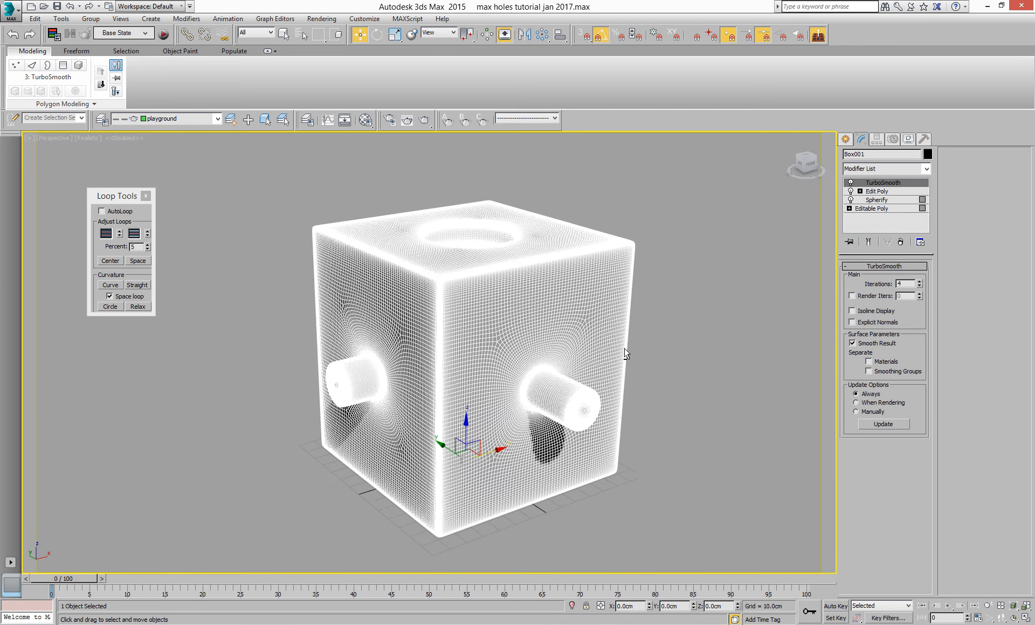
{"action": "left_click", "coordinate": [852, 312]}
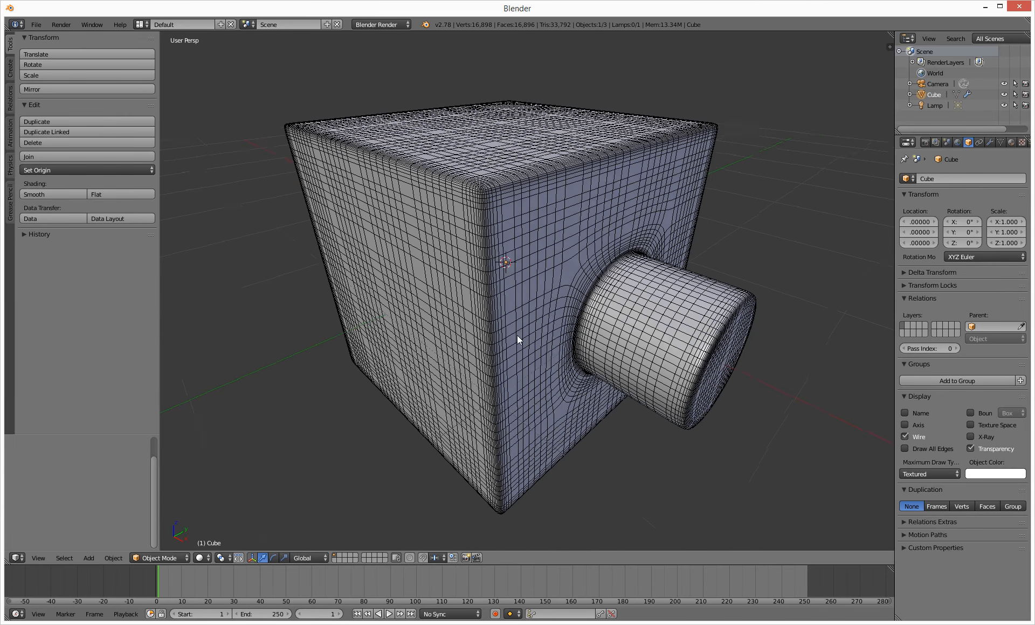
Step: Select the cube and enable Optimal Display on its Subsurf modifier
{"action": "left_click_drag", "start_coordinate": [518, 340], "coordinate": [540, 360]}
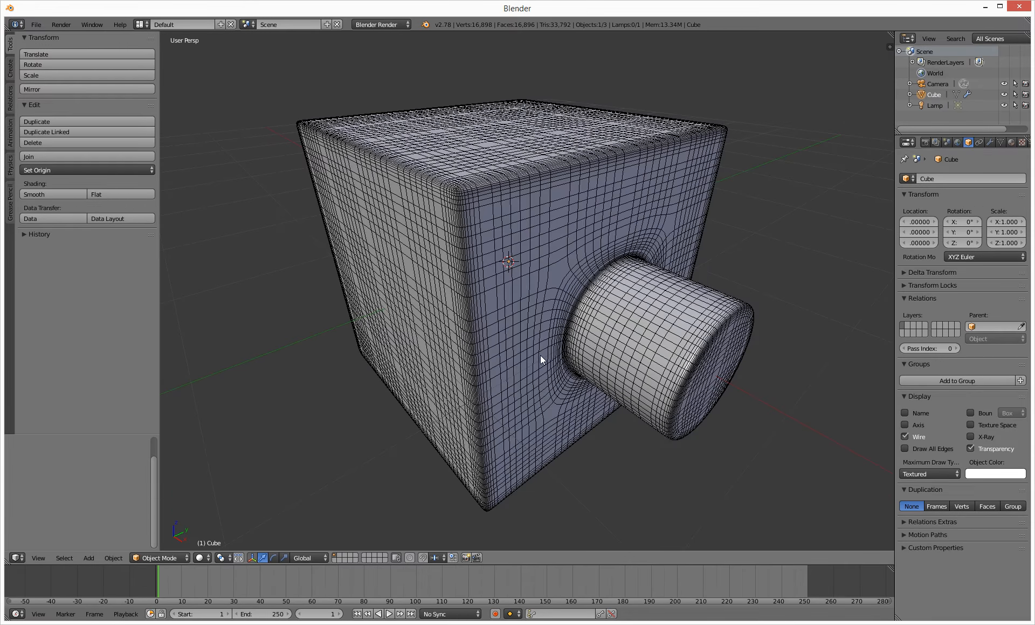
{"action": "mouse_move", "coordinate": [854, 307]}
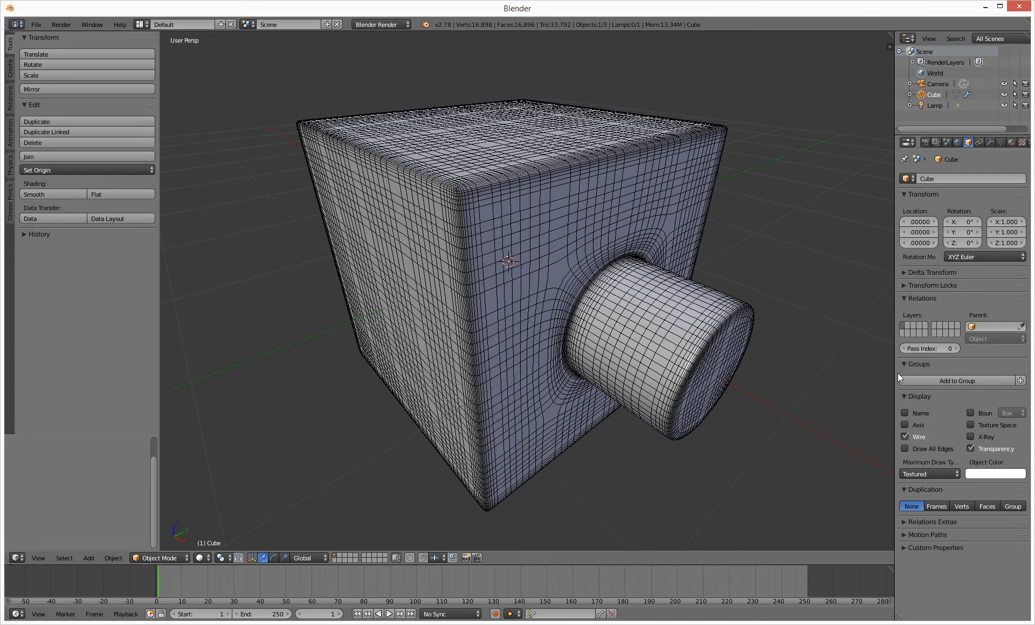
{"action": "mouse_move", "coordinate": [565, 271]}
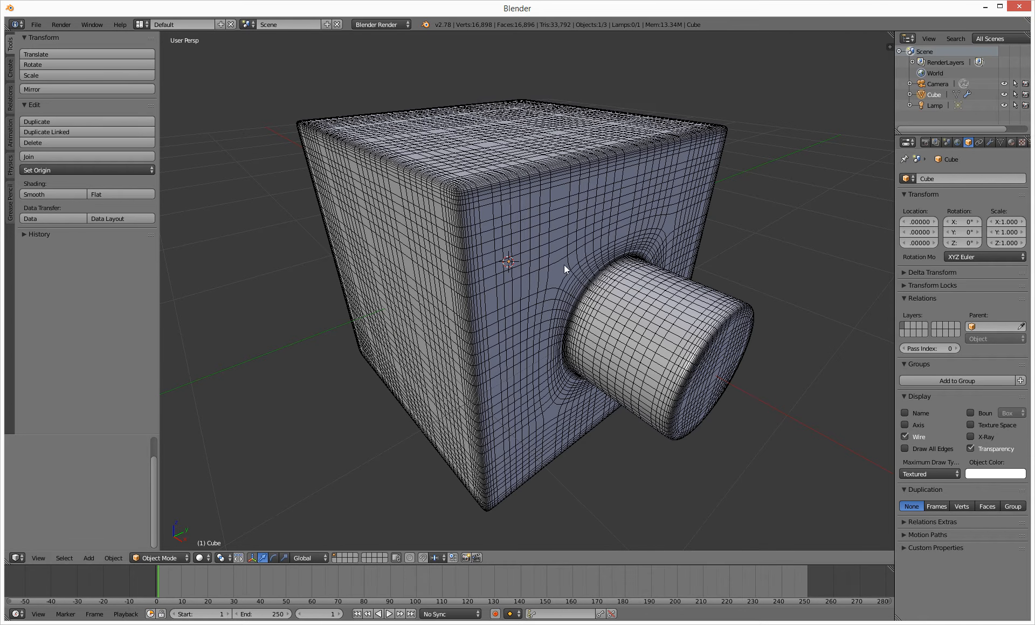
{"action": "left_click", "coordinate": [567, 269]}
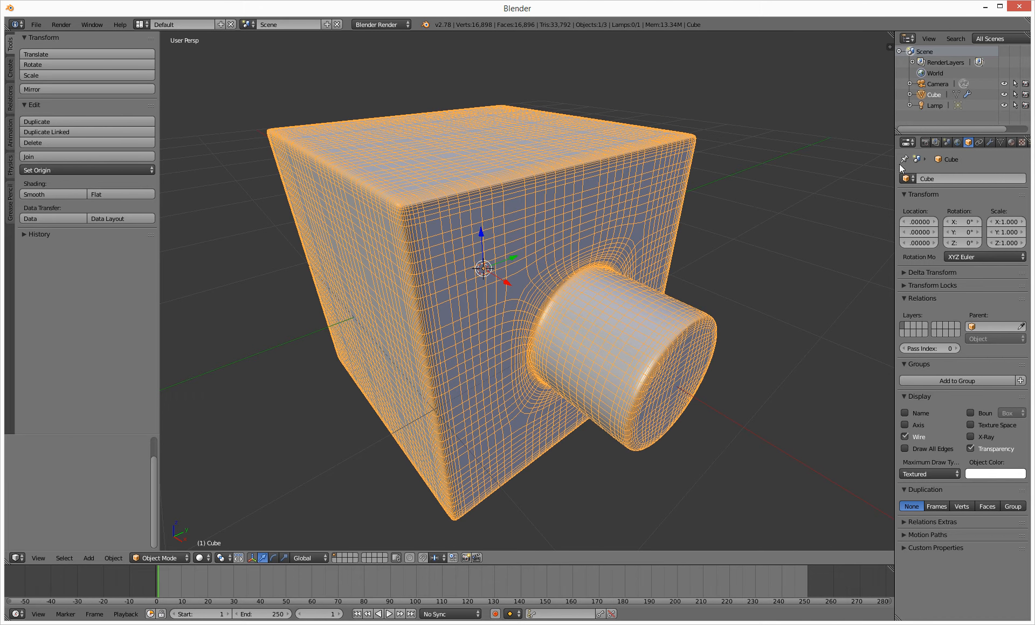
{"action": "left_click", "coordinate": [990, 142]}
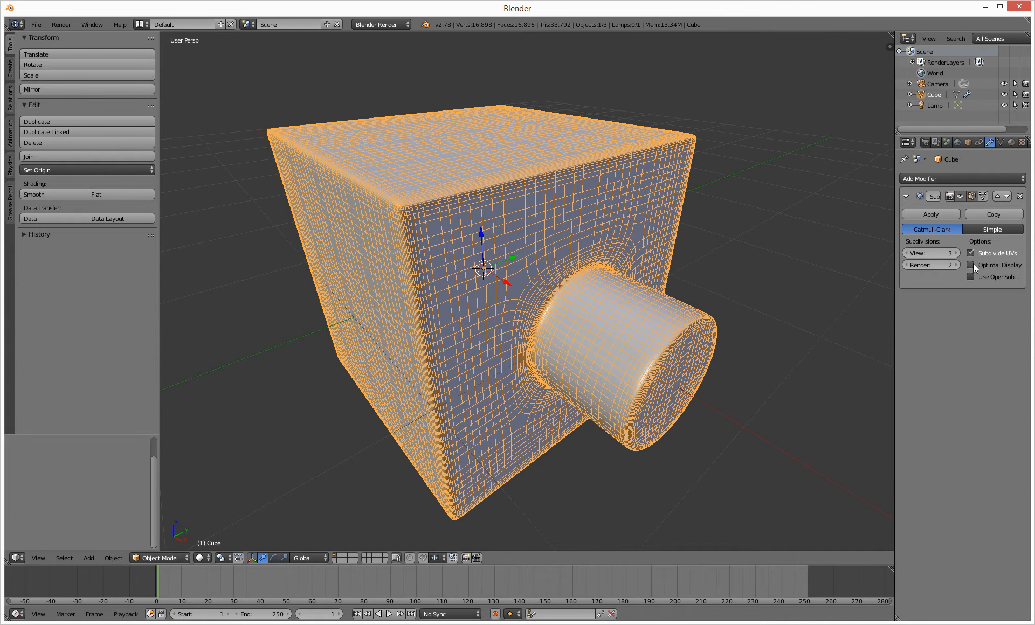
{"action": "left_click", "coordinate": [970, 265]}
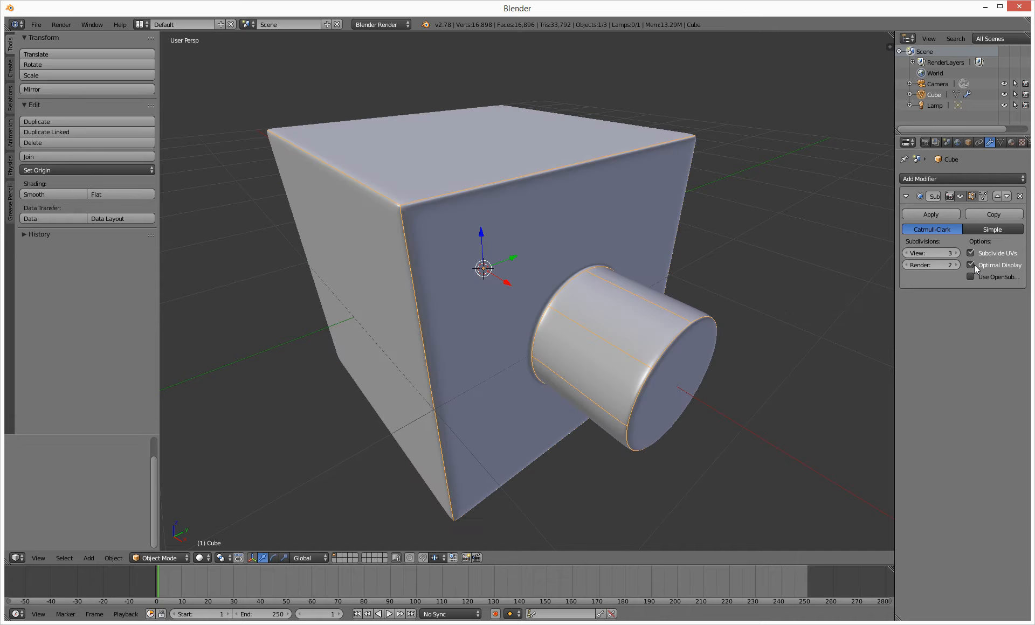
Step: Deselect and reselect the cube to check the cleaner cage-only wireframe
{"action": "left_click", "coordinate": [763, 365]}
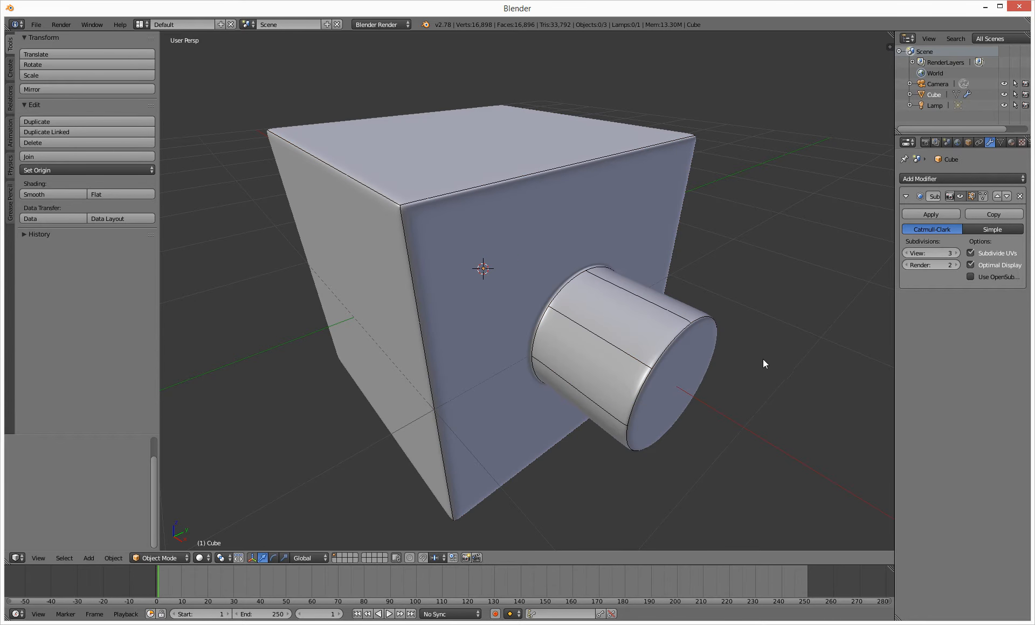
{"action": "left_click", "coordinate": [581, 364]}
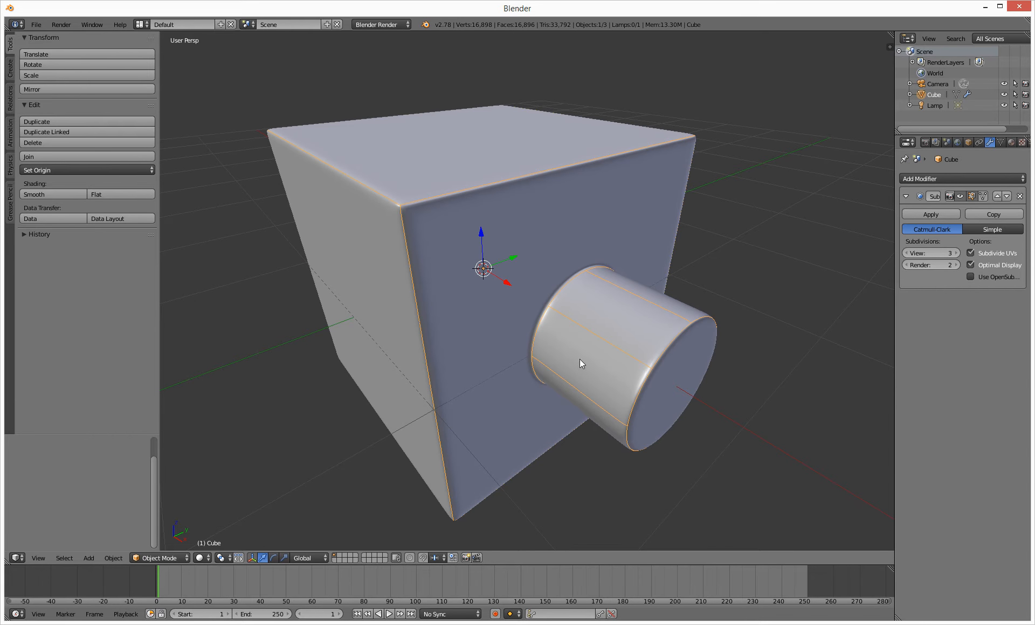
{"action": "left_click_drag", "start_coordinate": [581, 363], "coordinate": [564, 387]}
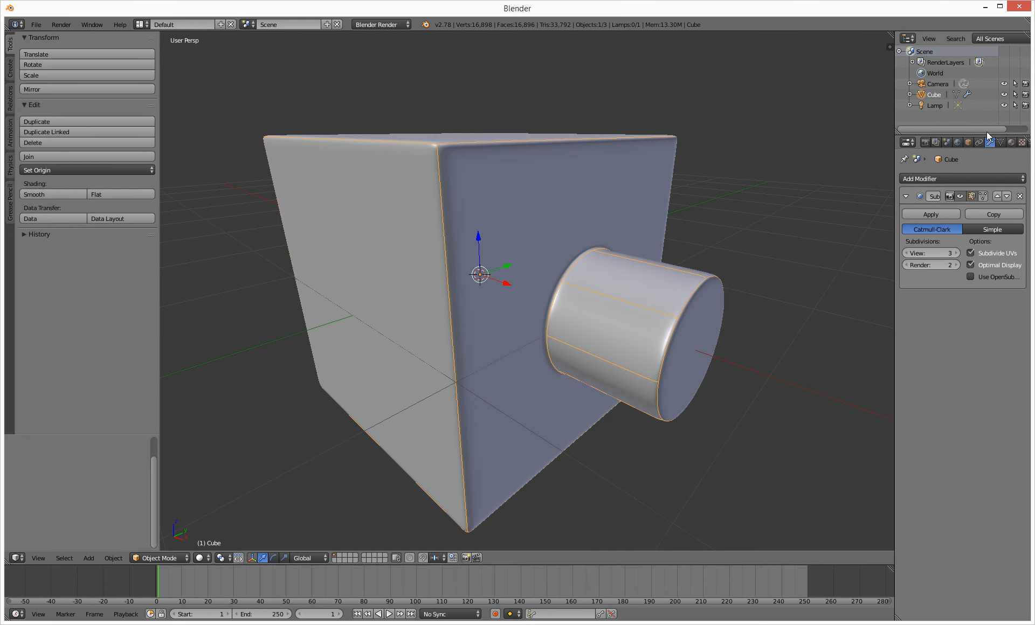
{"action": "mouse_move", "coordinate": [968, 143]}
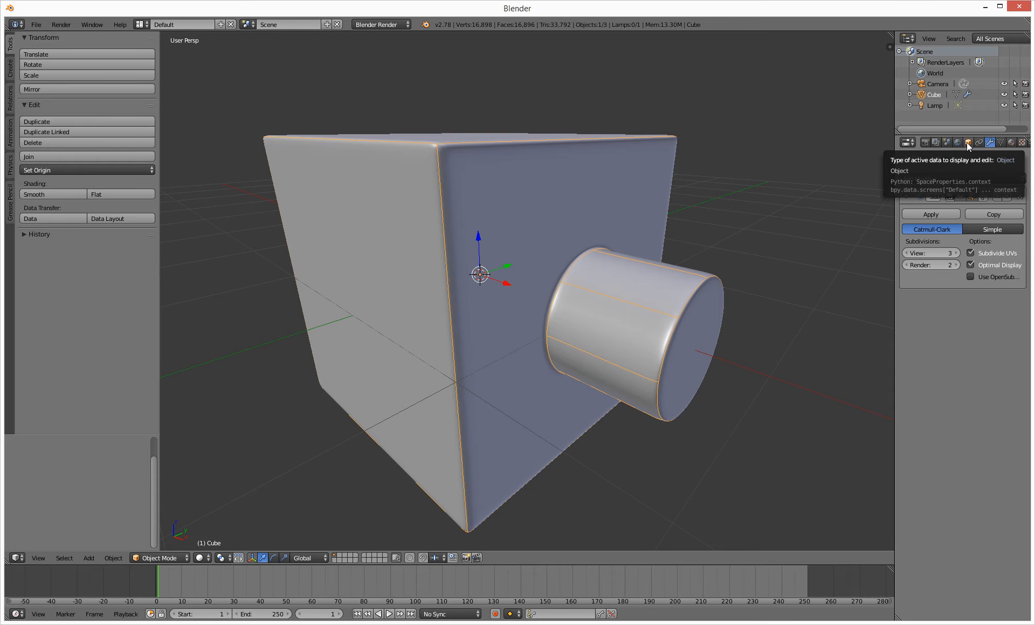
Step: Enable Wire and Draw All Edges in the cube's Object Display settings
{"action": "left_click", "coordinate": [967, 142]}
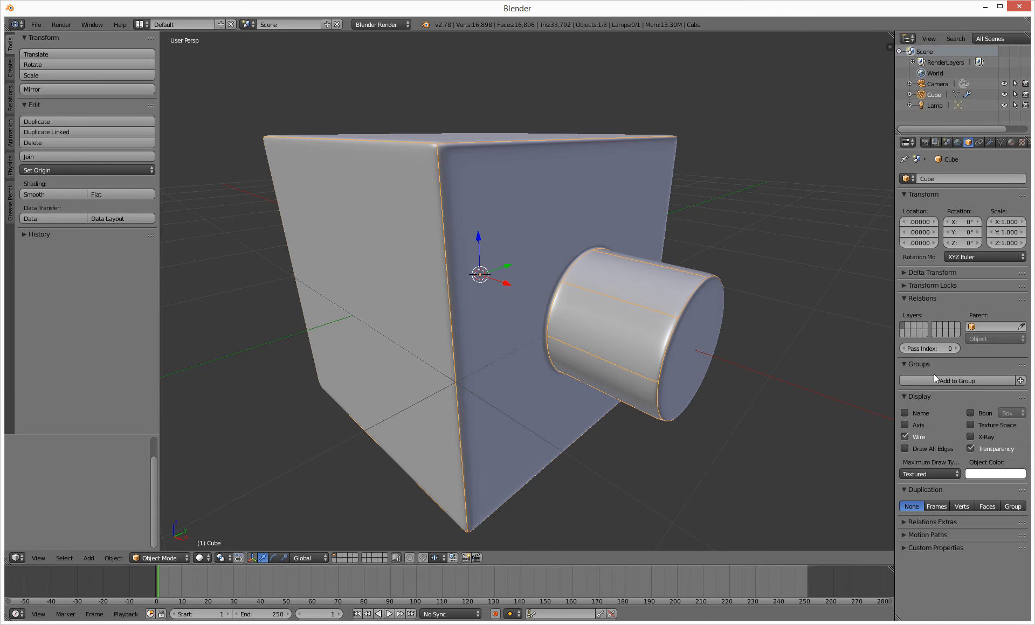
{"action": "left_click", "coordinate": [905, 448]}
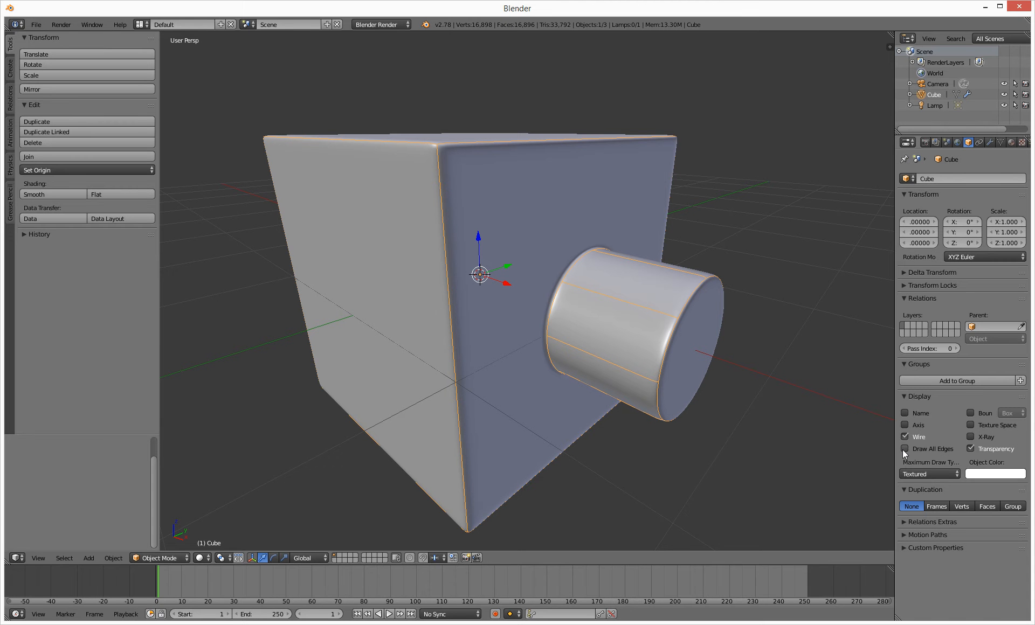
{"action": "left_click", "coordinate": [904, 448]}
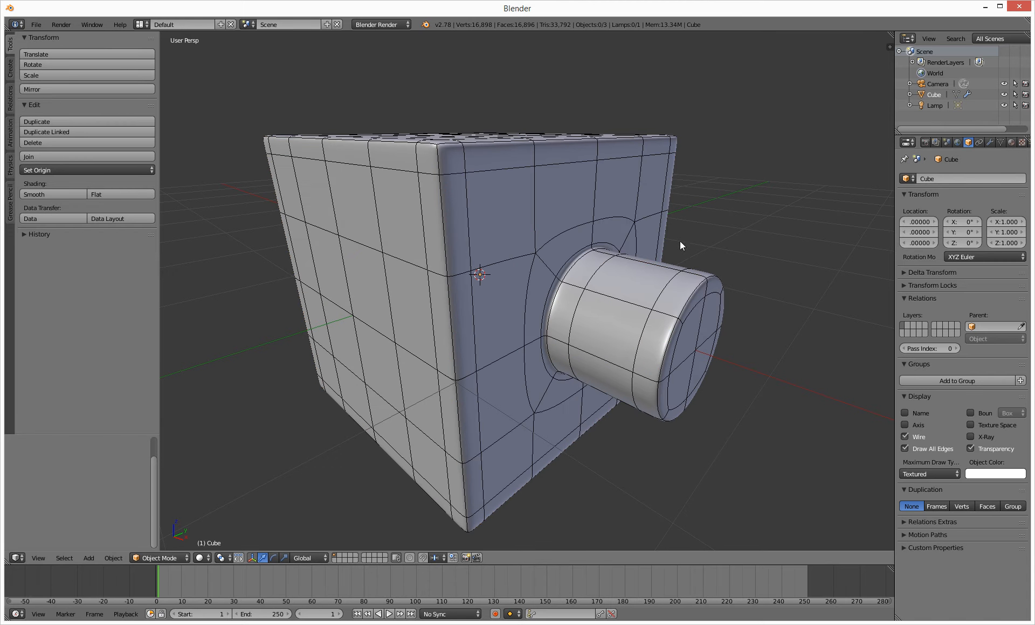
{"action": "left_click_drag", "start_coordinate": [680, 245], "coordinate": [643, 353]}
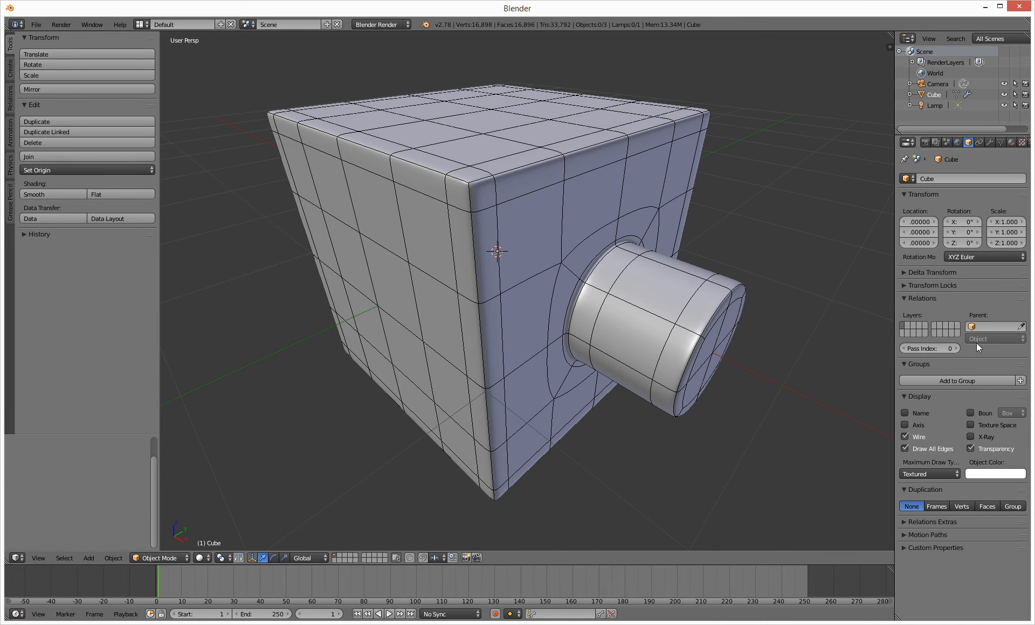
Step: Show the Subsurf modifier with Optimal Display enabled
{"action": "left_click", "coordinate": [992, 143]}
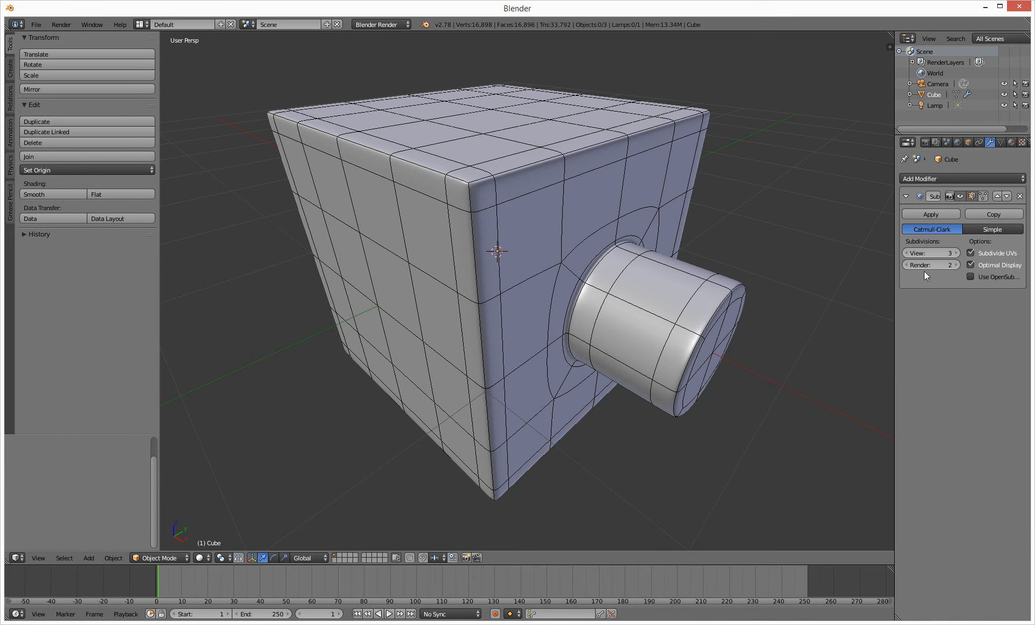
{"action": "mouse_move", "coordinate": [953, 252]}
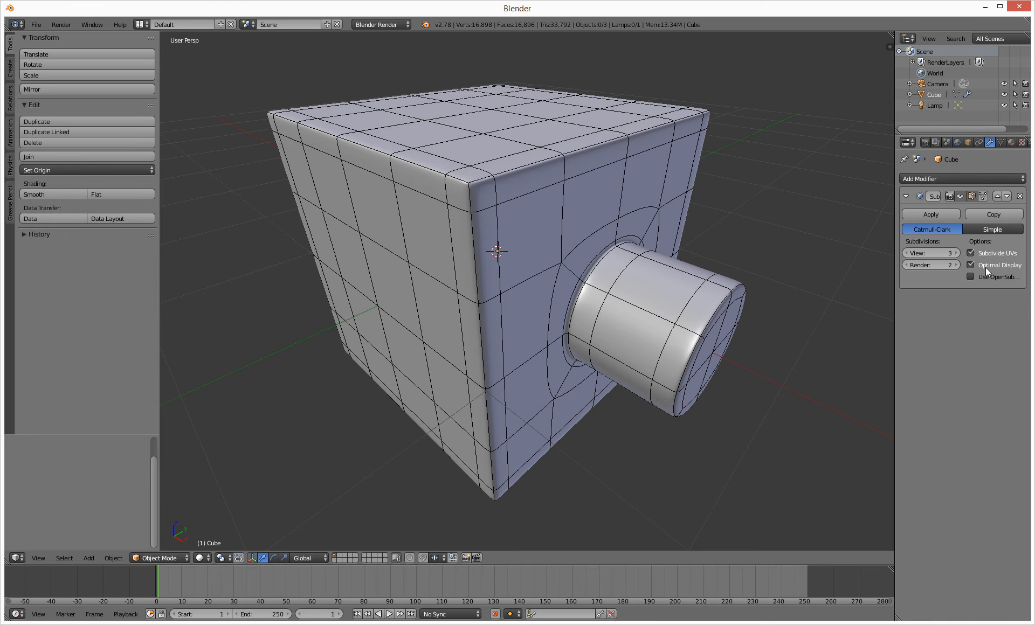
{"action": "mouse_move", "coordinate": [1005, 273]}
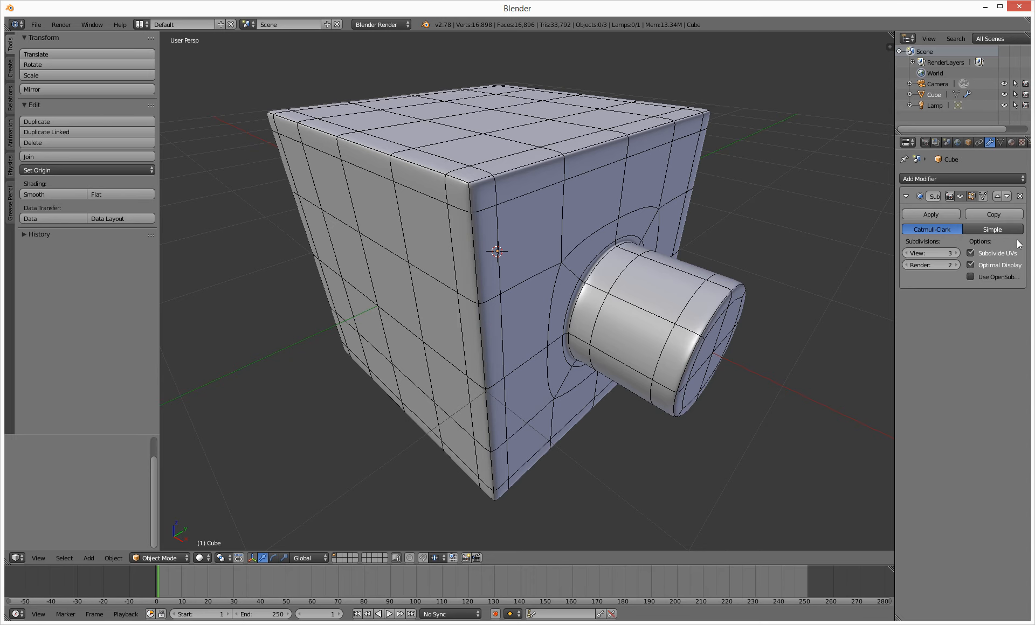
{"action": "mouse_move", "coordinate": [959, 184]}
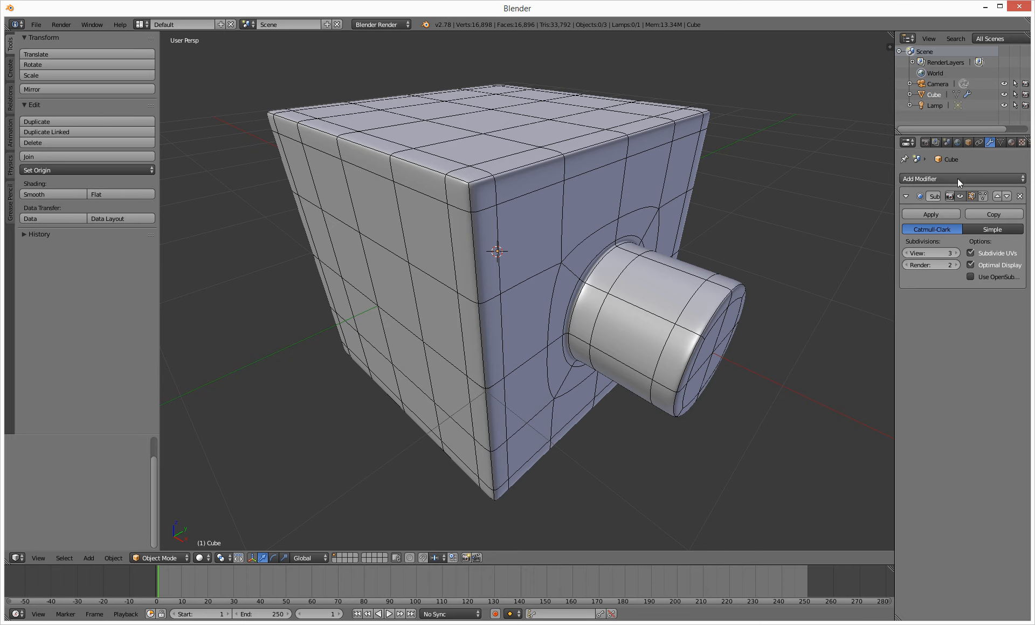
{"action": "left_click", "coordinate": [960, 179]}
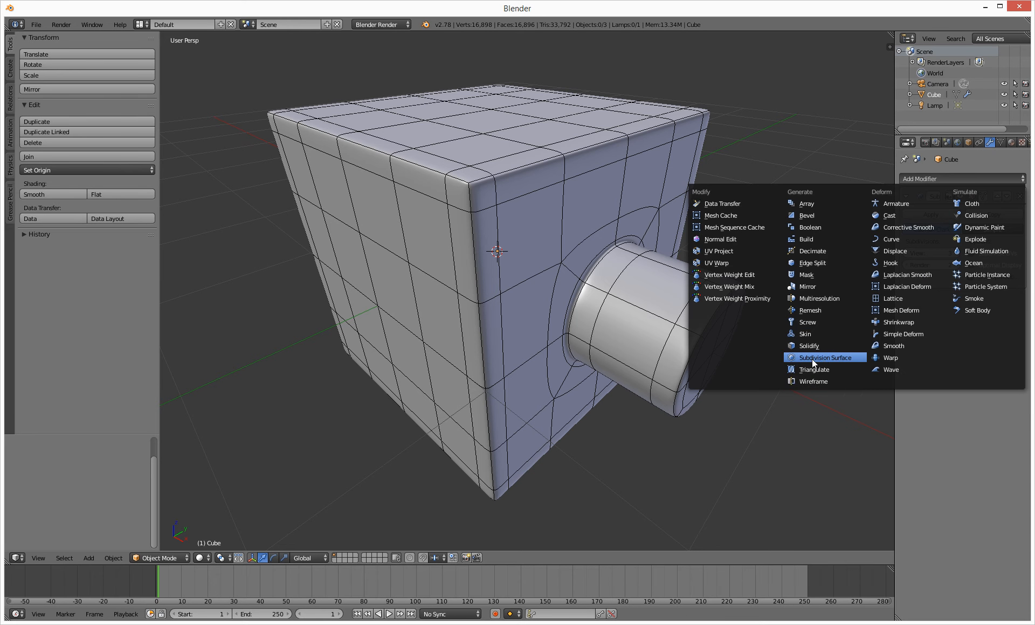
{"action": "left_click", "coordinate": [825, 358]}
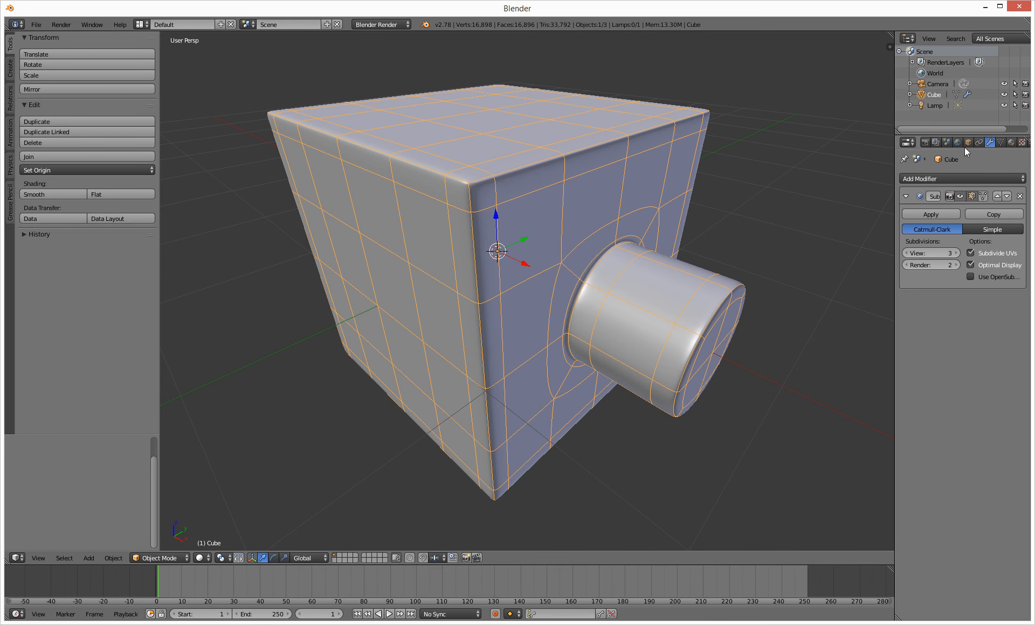
{"action": "left_click", "coordinate": [968, 143]}
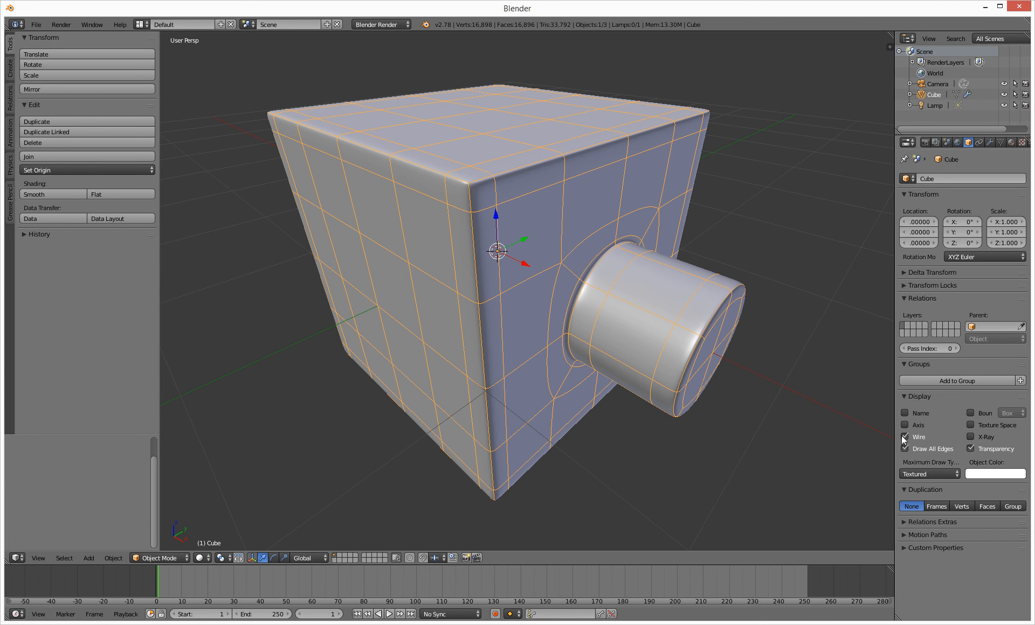
{"action": "left_click", "coordinate": [906, 438]}
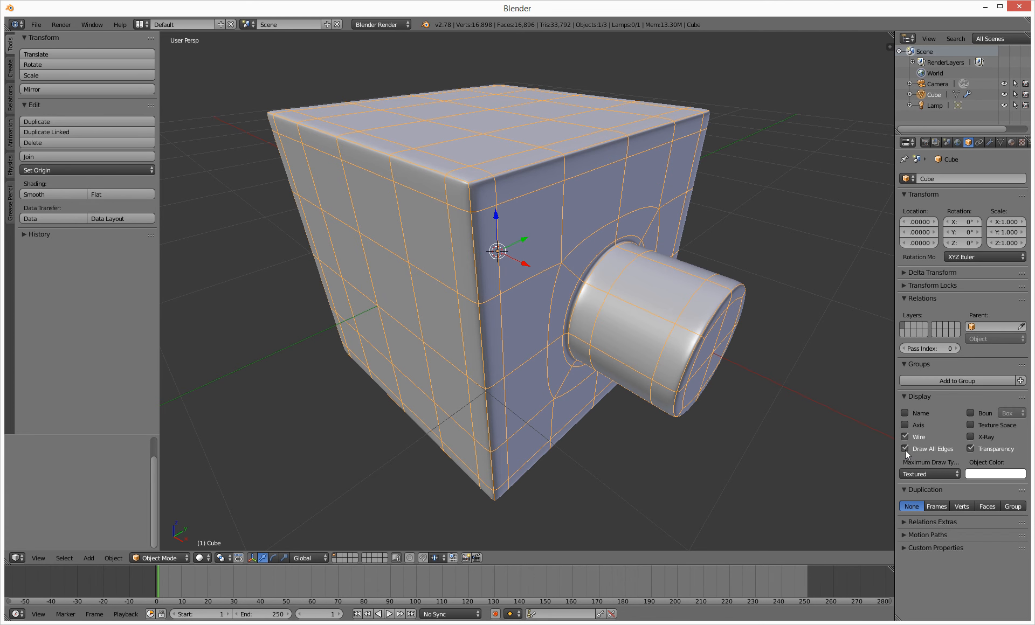
{"action": "left_click", "coordinate": [905, 437]}
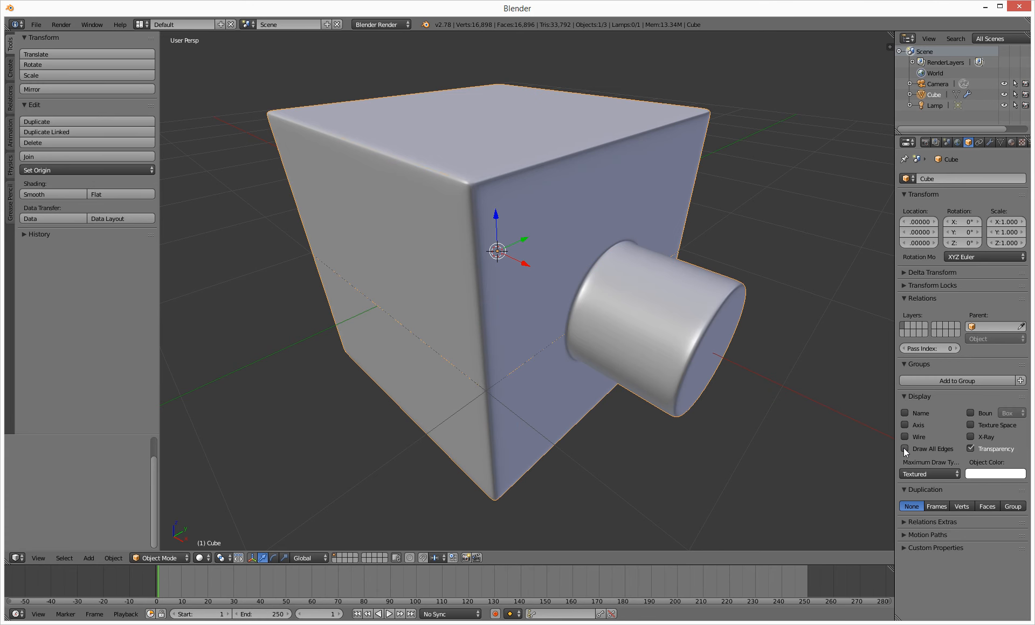
{"action": "left_click", "coordinate": [905, 448]}
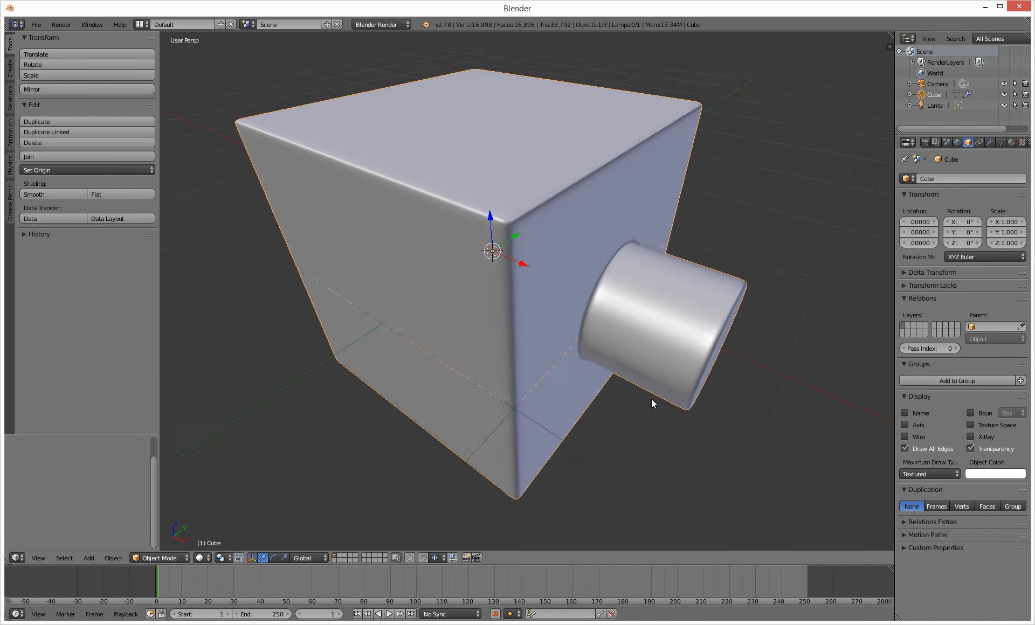
{"action": "left_click", "coordinate": [906, 436]}
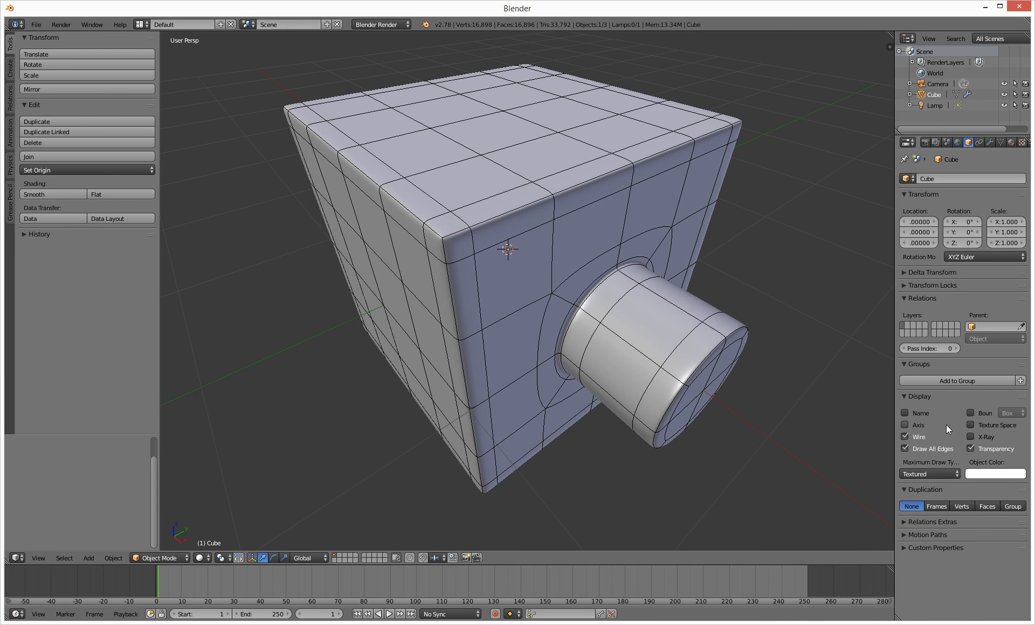
{"action": "mouse_move", "coordinate": [904, 426]}
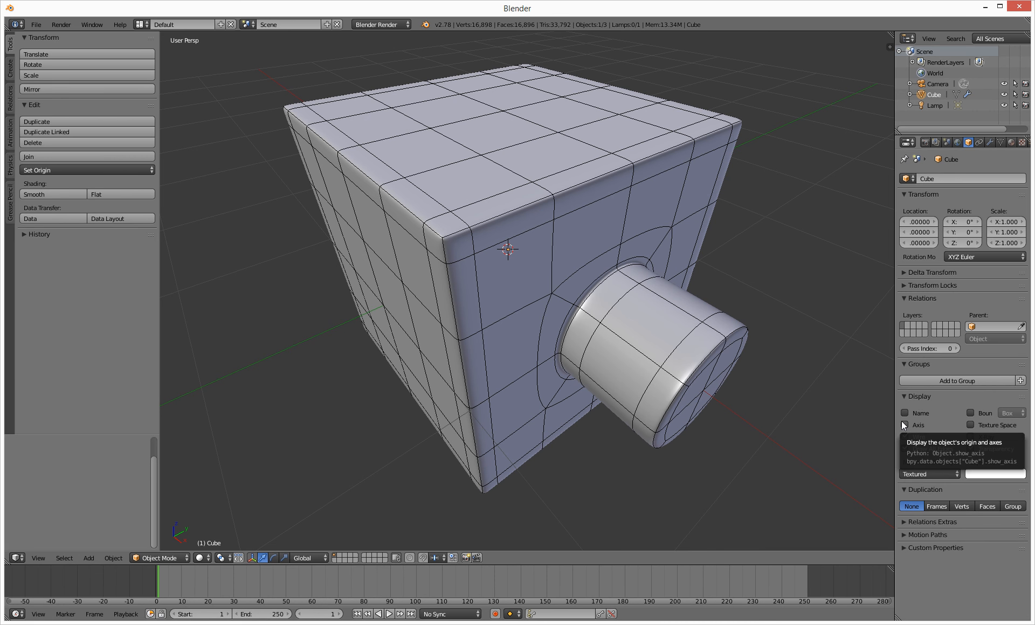
{"action": "left_click", "coordinate": [906, 436]}
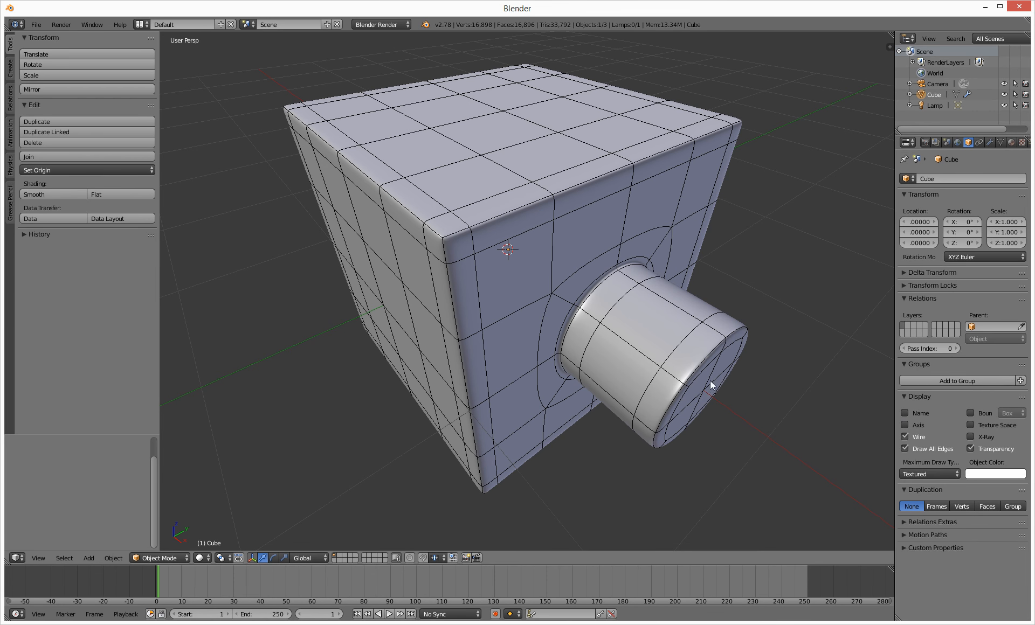